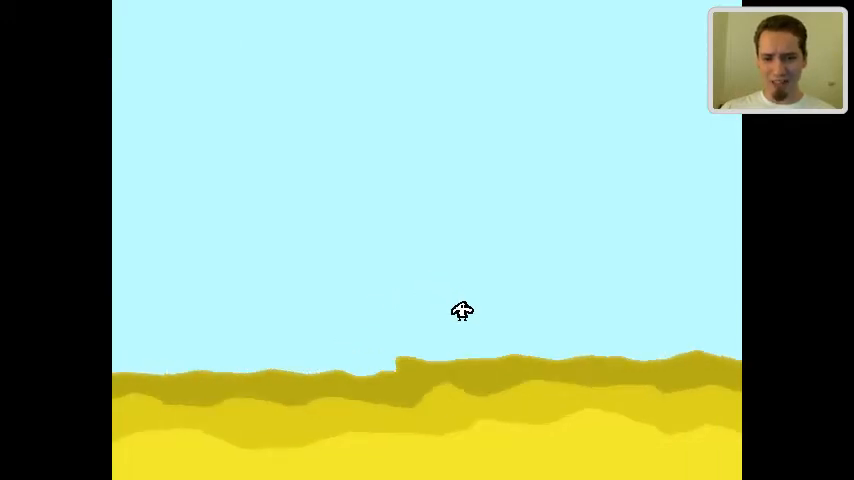
mouse_move(708, 349)
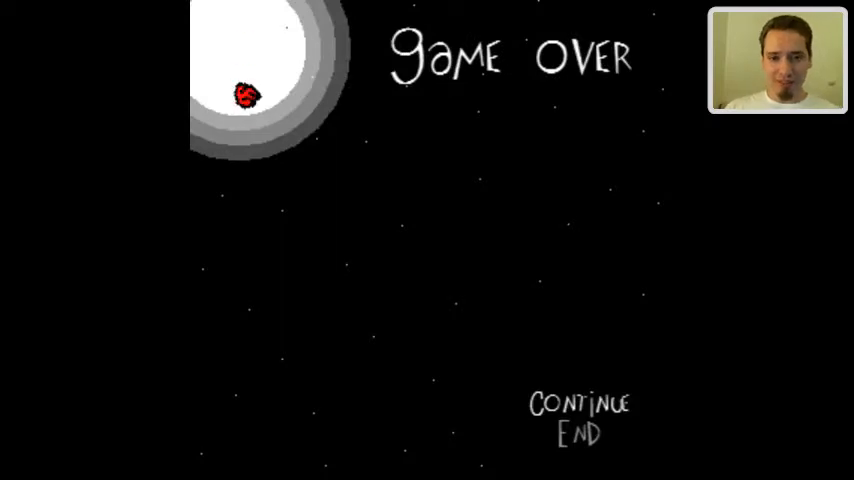
left_click(580, 403)
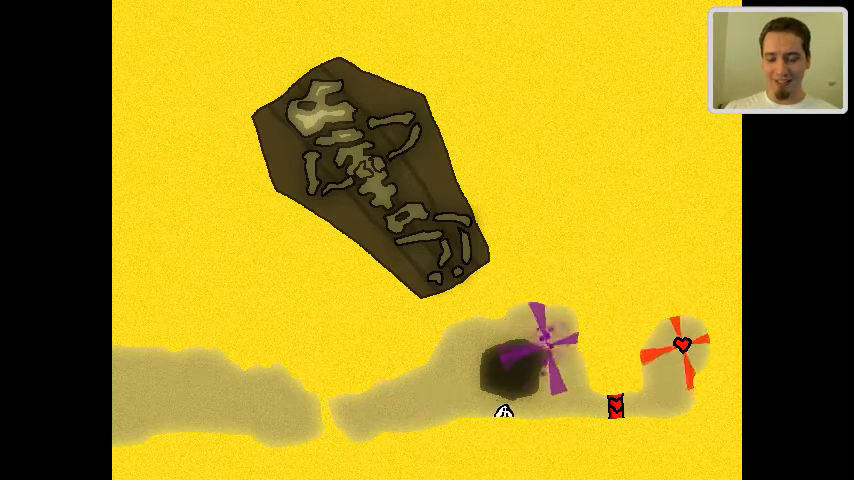
mouse_move(678, 362)
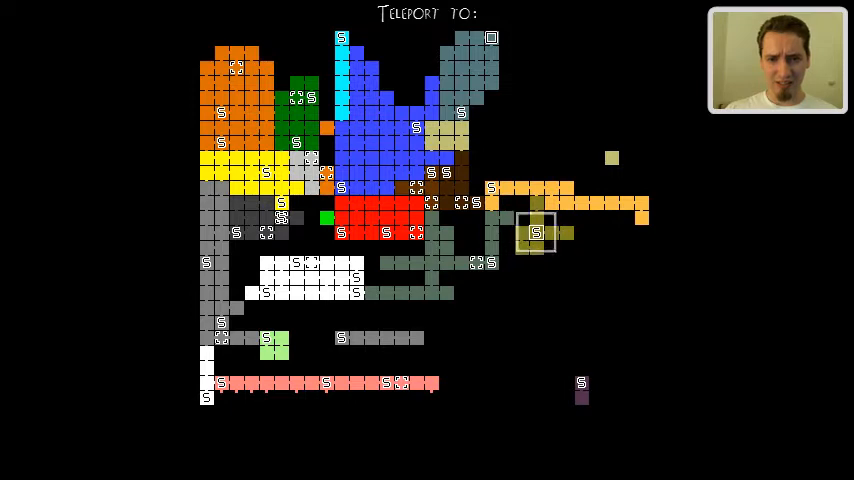
left_click(205, 398)
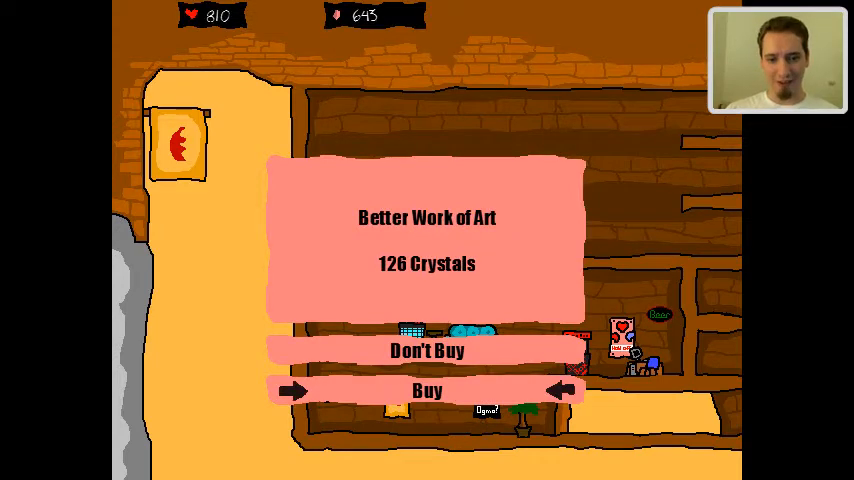
left_click(427, 390)
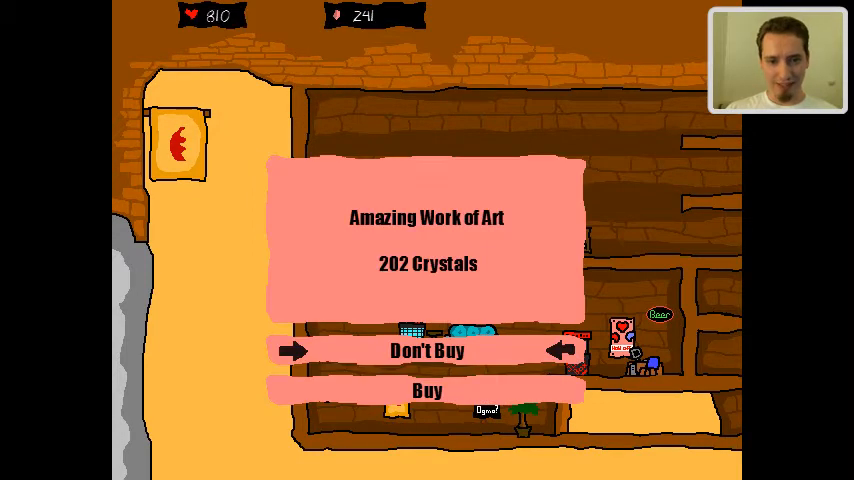
left_click(427, 390)
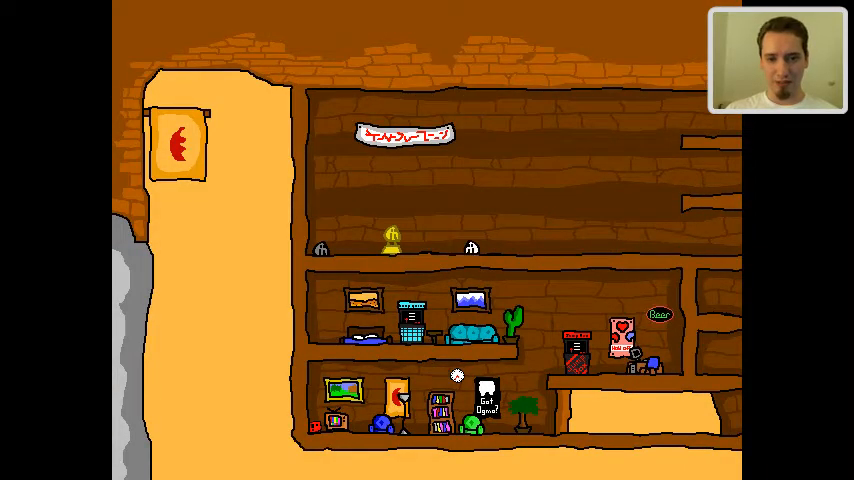
left_click(390, 235)
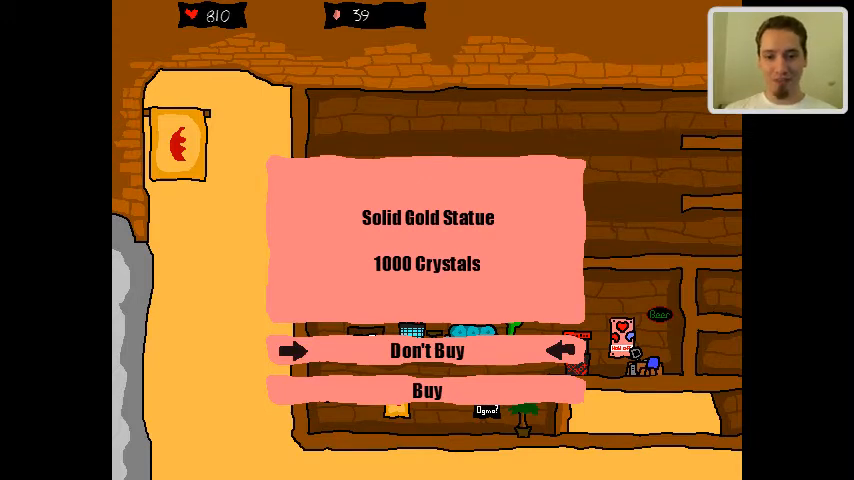
left_click(427, 351)
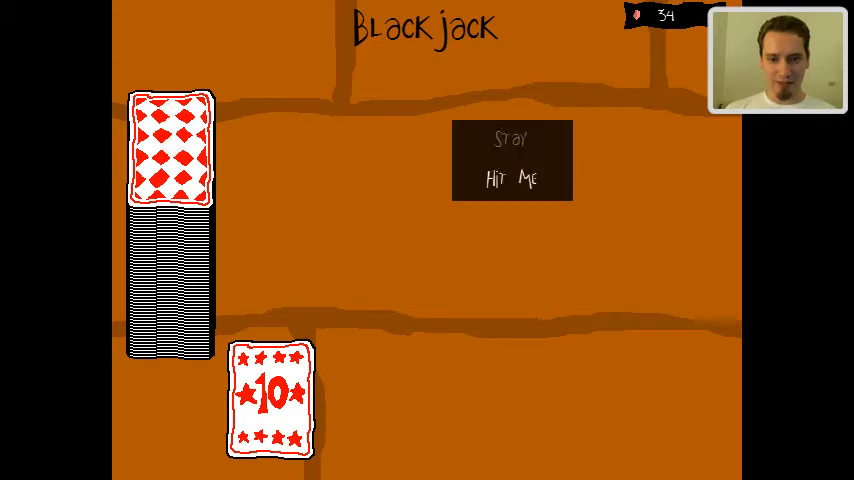
left_click(513, 180)
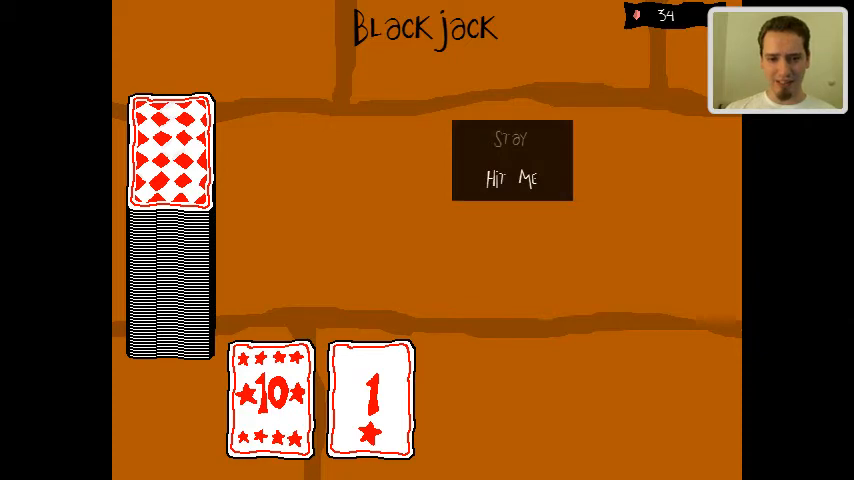
left_click(511, 178)
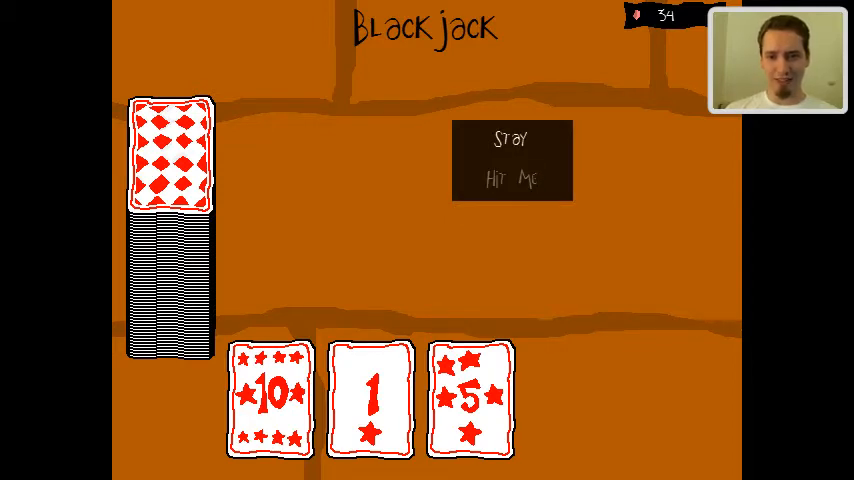
left_click(512, 180)
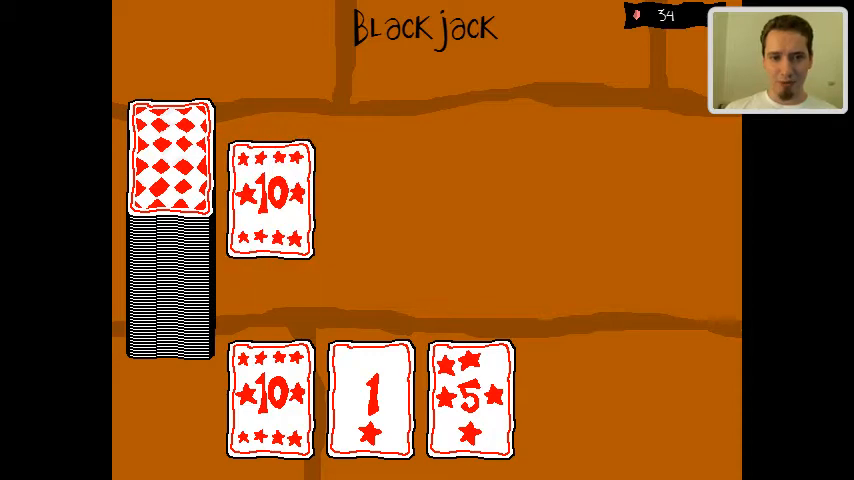